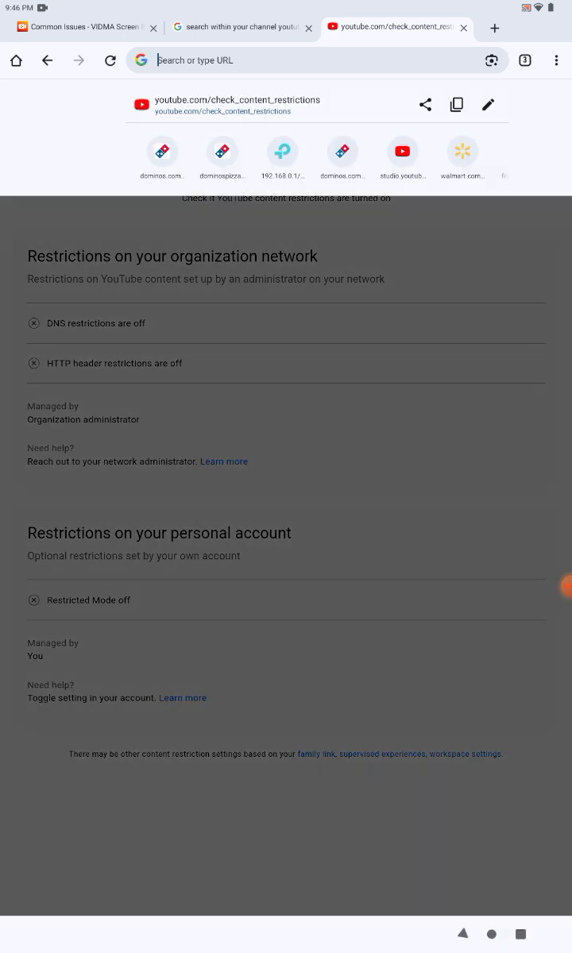
Load the YouTube mobile home page from the youtube.com address-bar suggestion
click(238, 59)
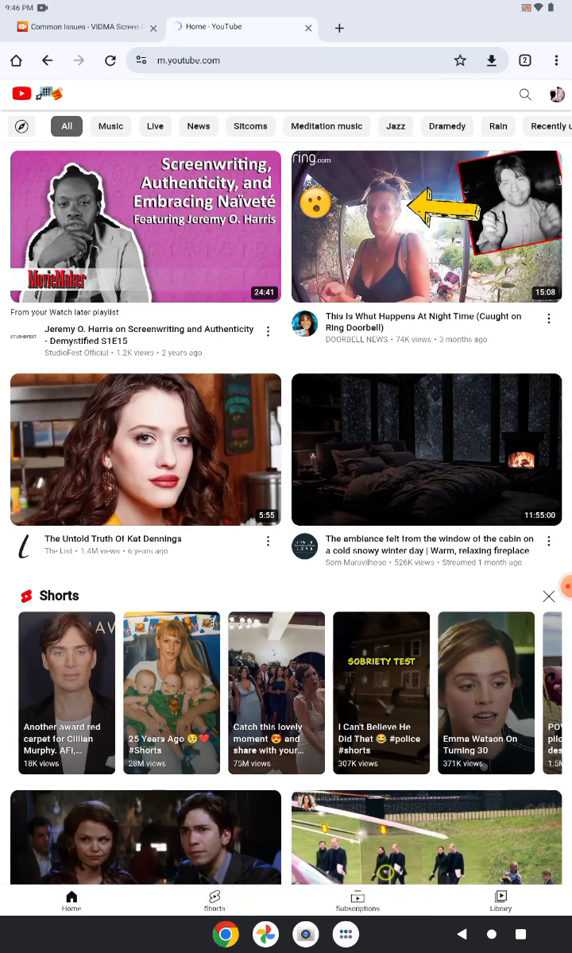
Show the account menu, then the Google results for 'search within your channel youtube'
click(553, 93)
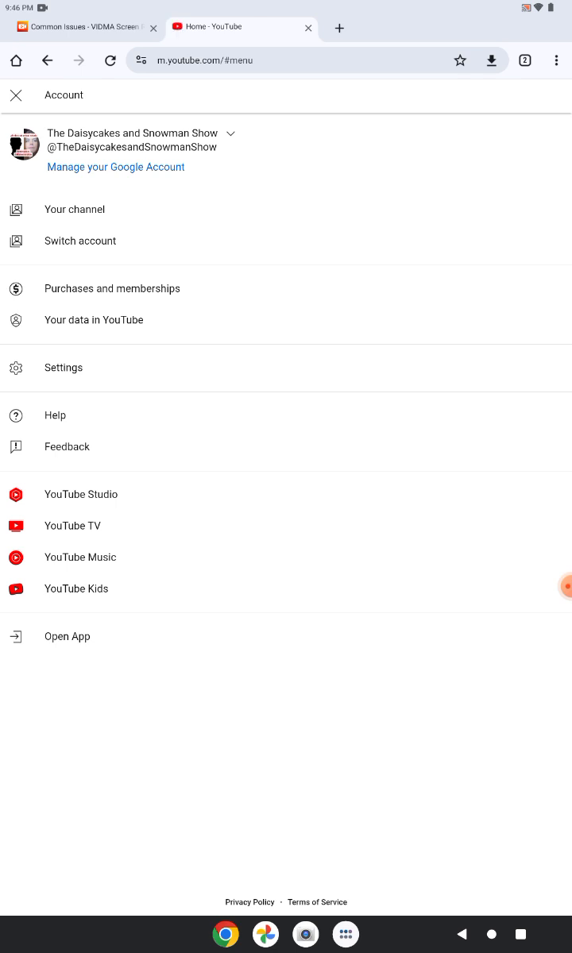
click(336, 27)
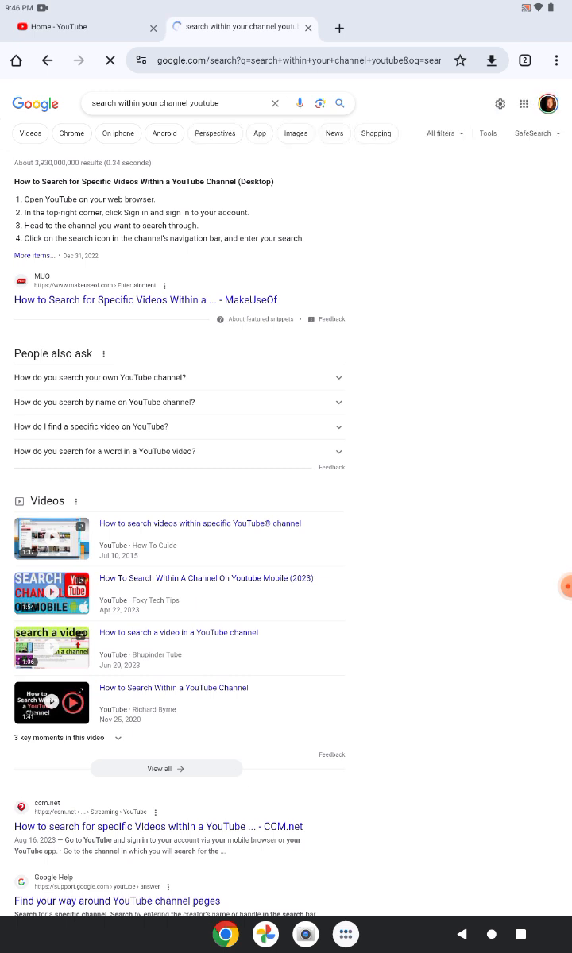
Browse the Images results, then close the search tab to return to YouTube's account menu
click(295, 132)
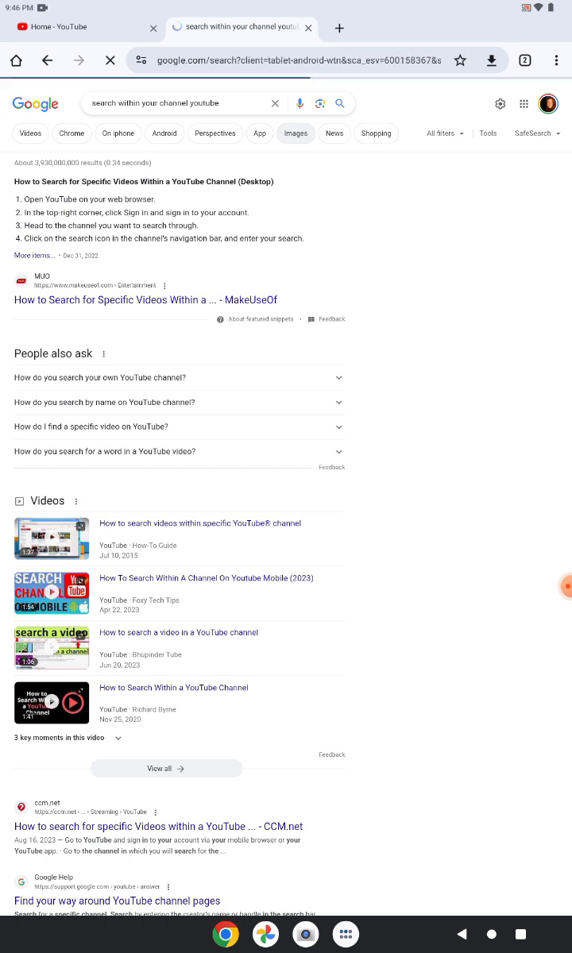
click(295, 132)
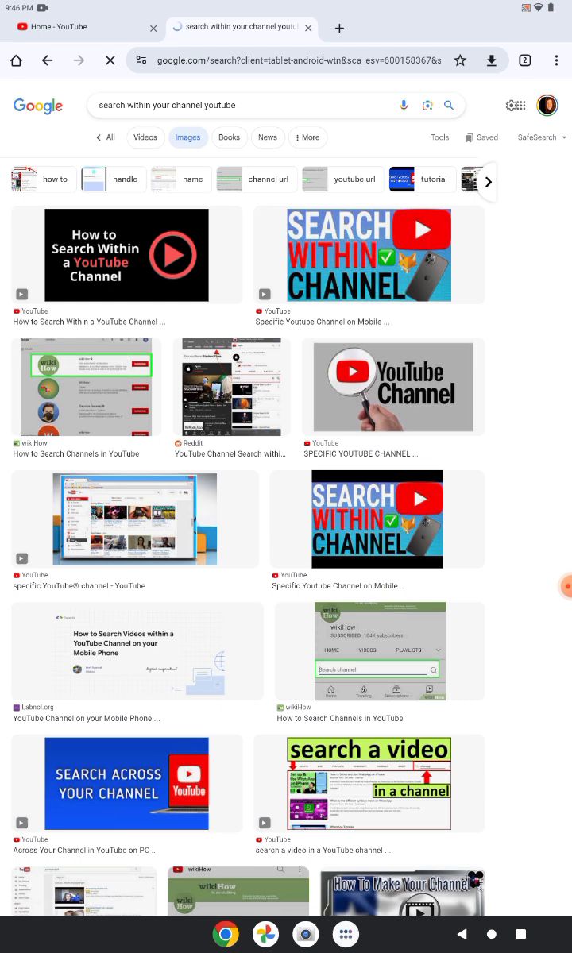
scroll(down, 3)
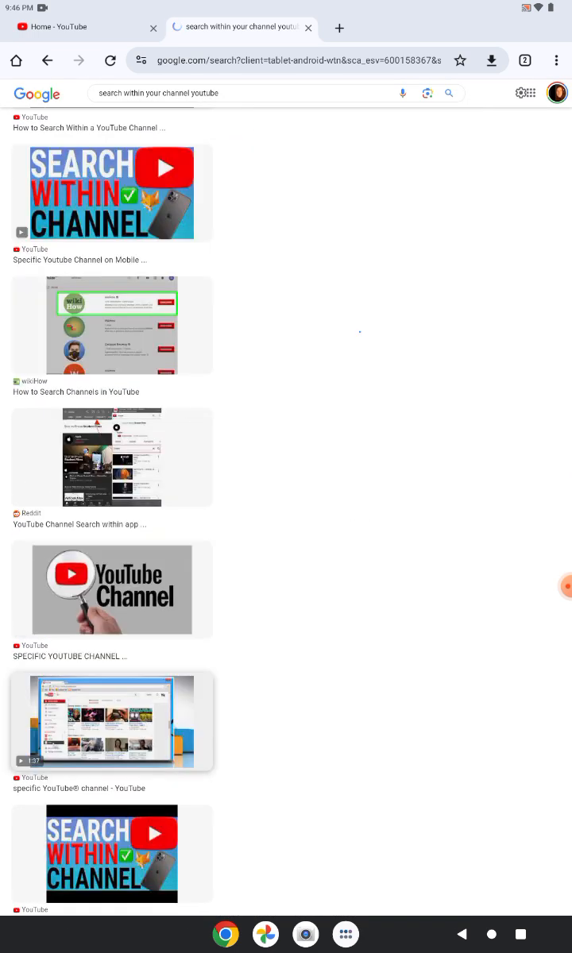
click(111, 720)
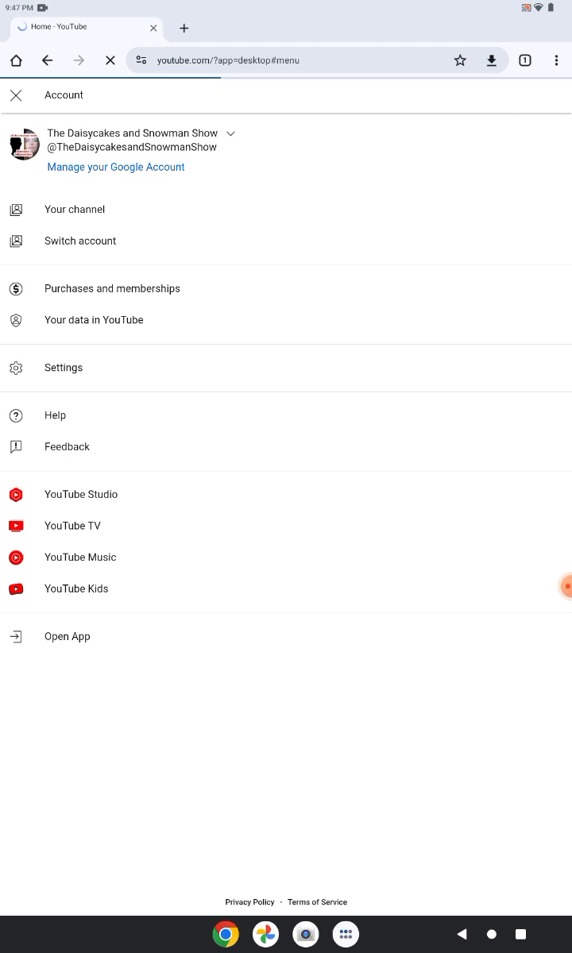
Close the account menu to show the desktop home feed, and add a new tab
click(14, 95)
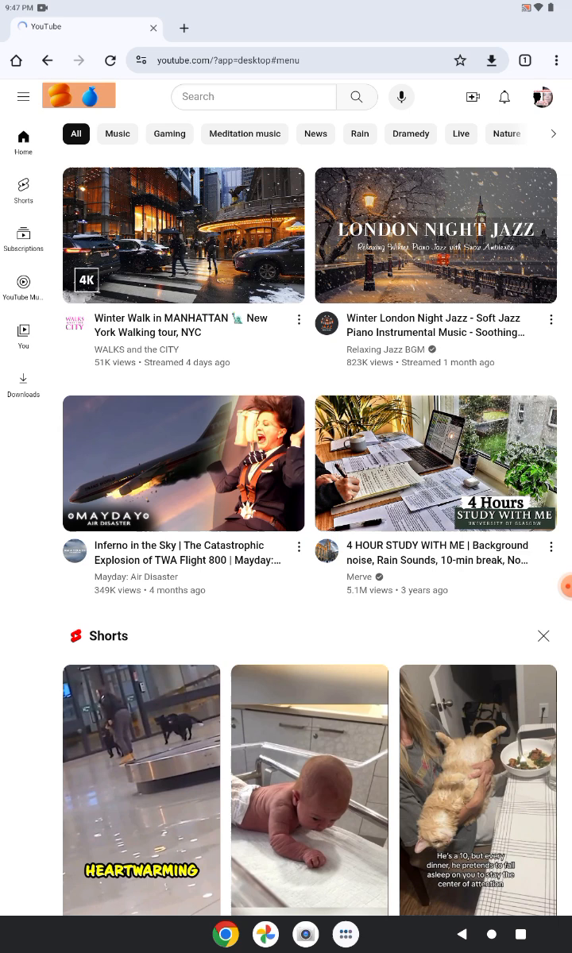
click(184, 28)
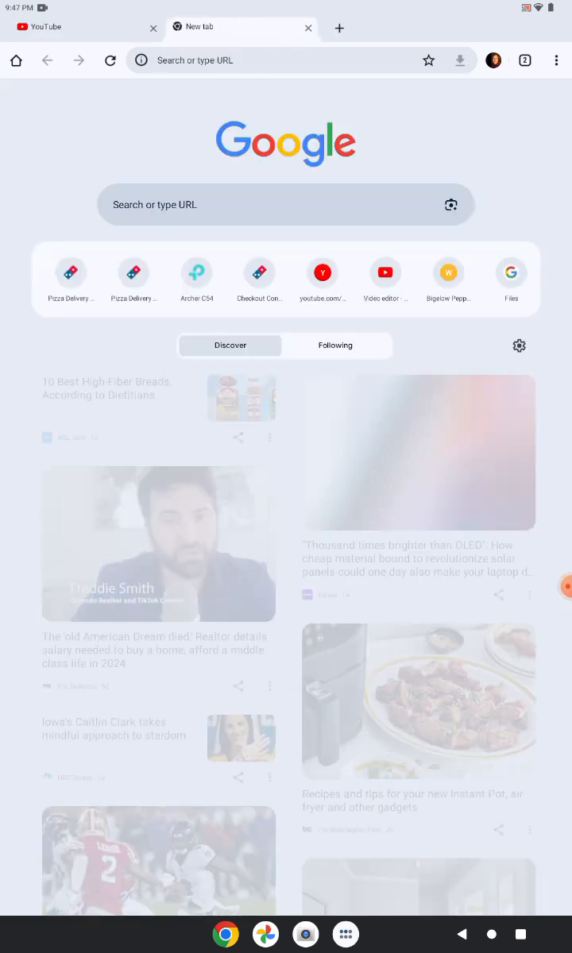
Reopen the closed channel-search results via Chrome's Recent tabs, then close that tab
click(556, 60)
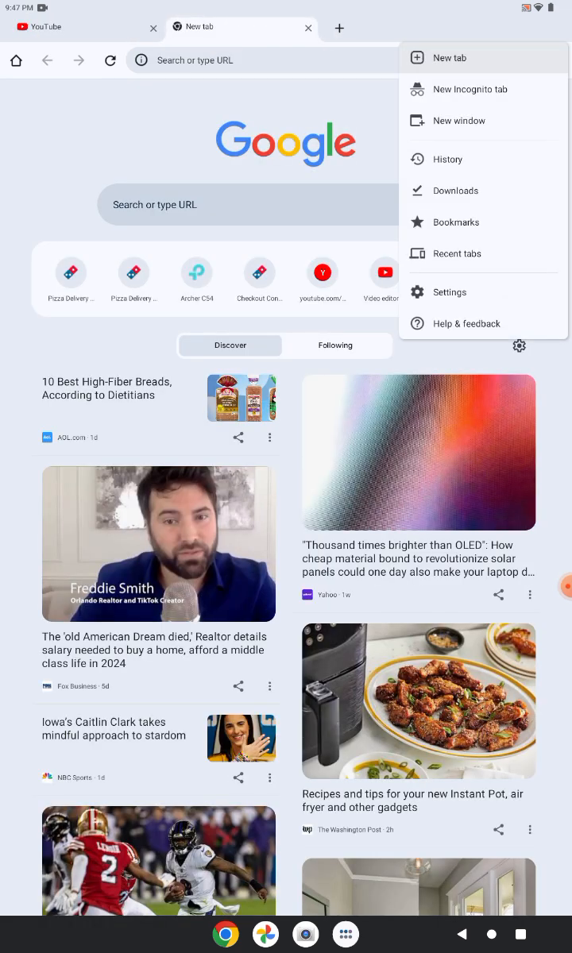
click(457, 253)
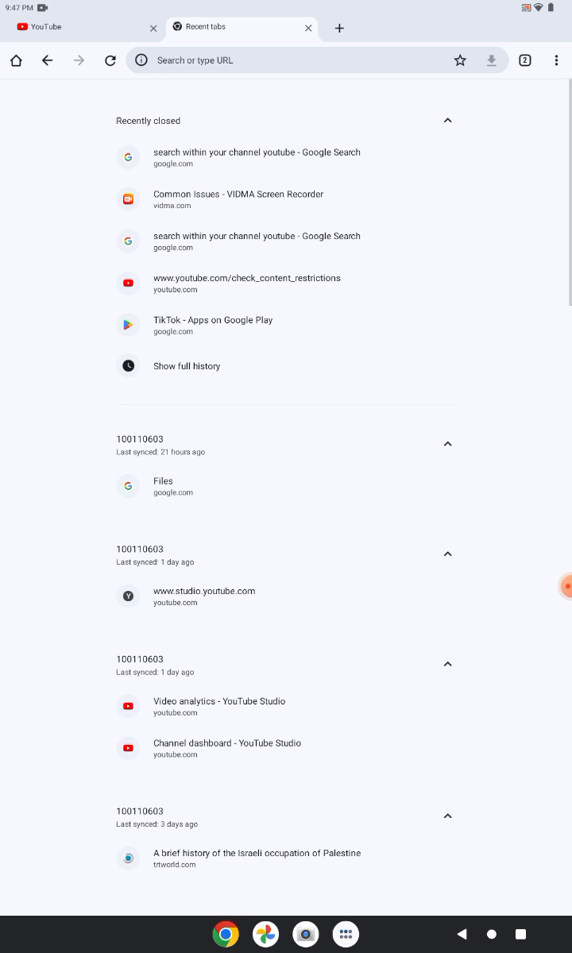
click(257, 157)
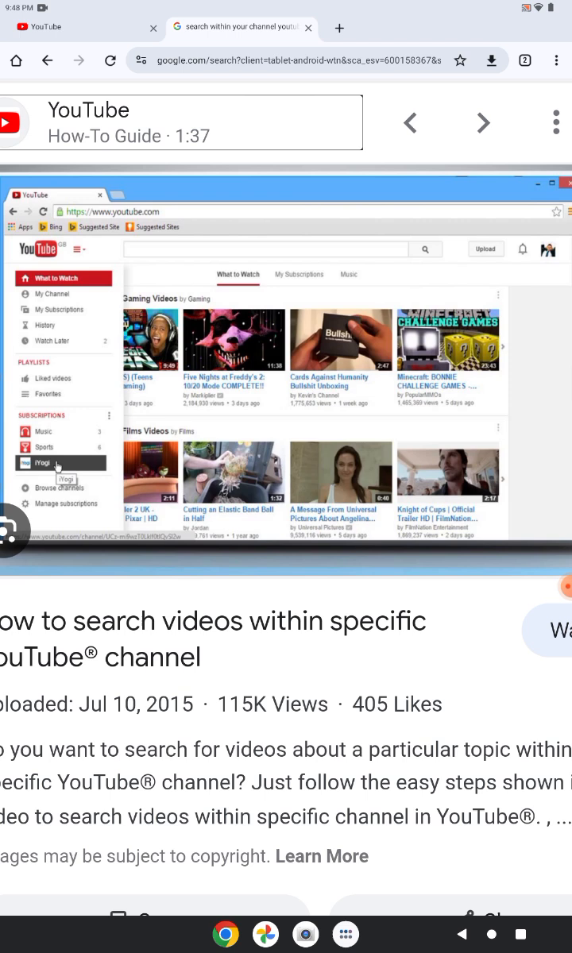
click(310, 29)
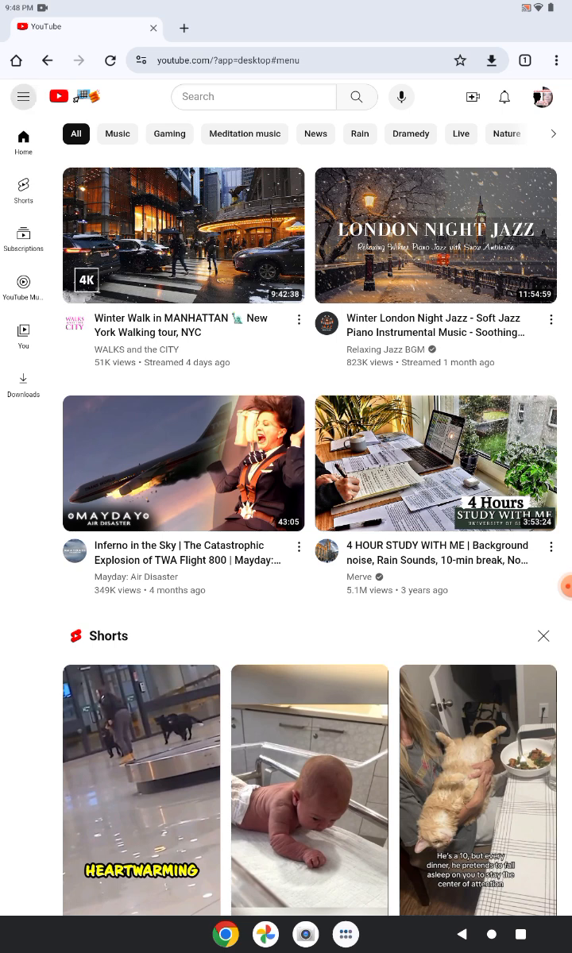
Go to The Daisycakes and Snowman Show channel page and pause its featured video
click(23, 96)
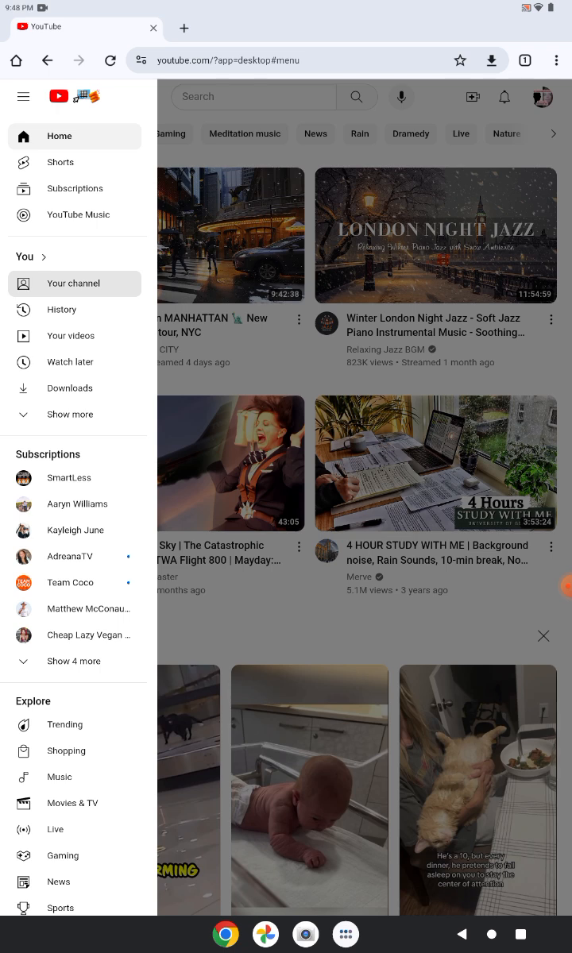
click(72, 283)
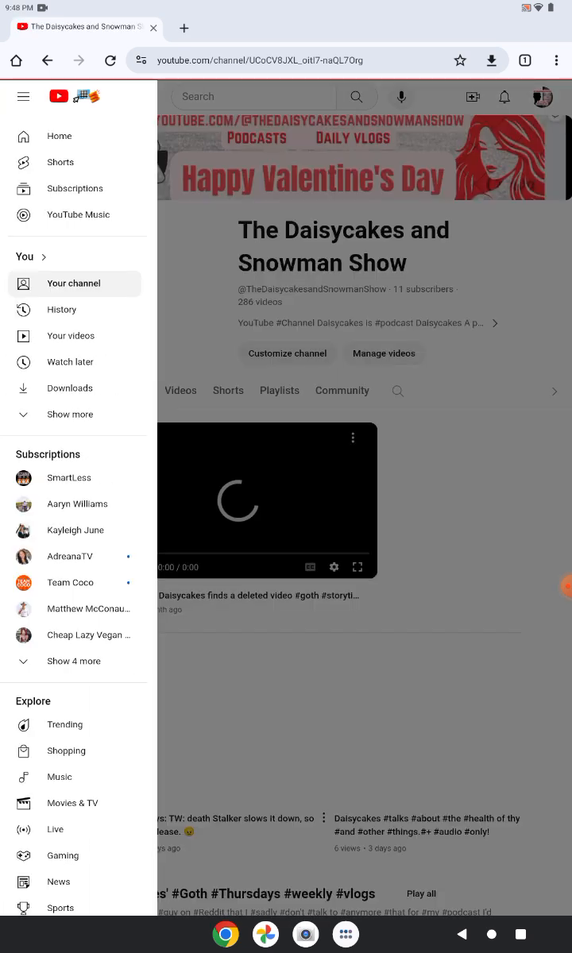
click(23, 96)
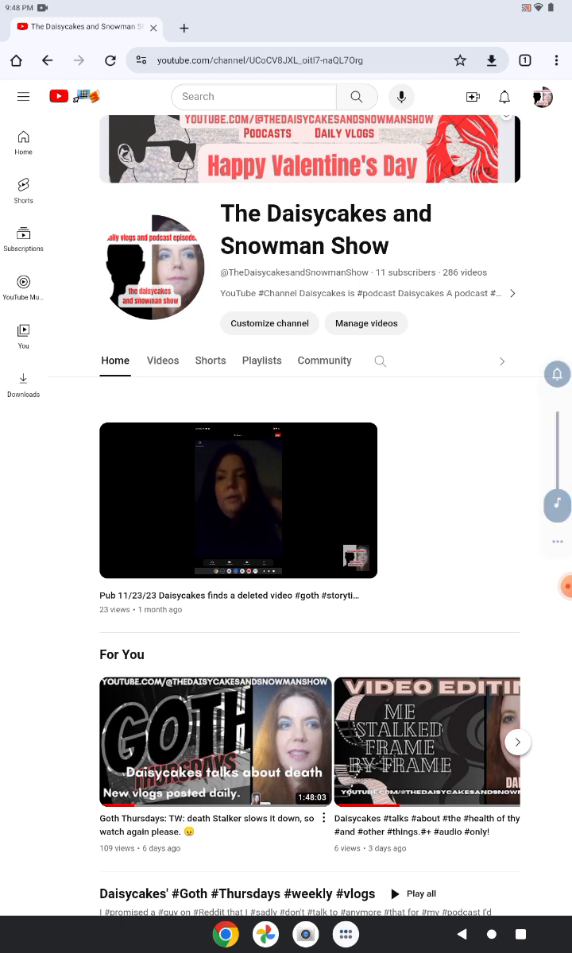
click(238, 500)
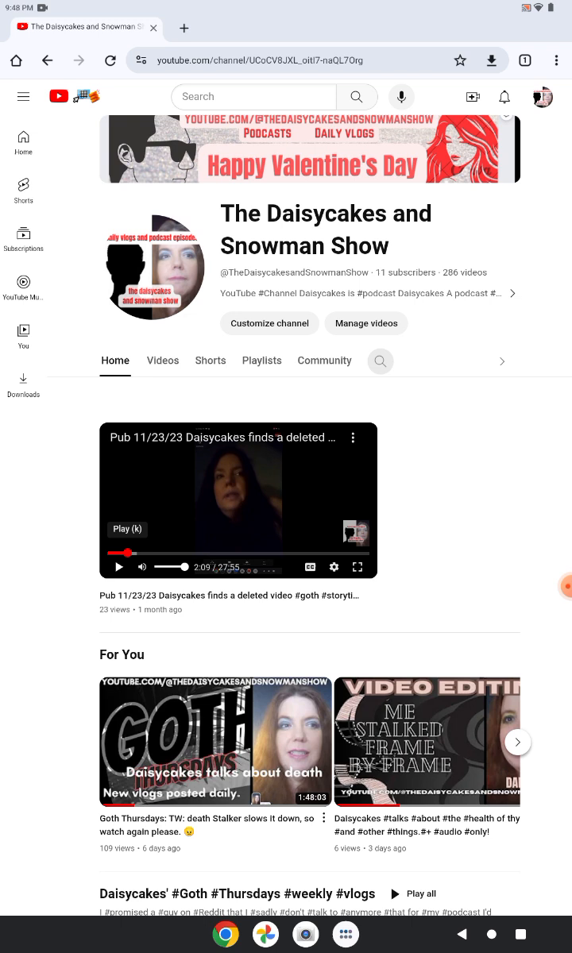
Search the channel's content for 'analyti' to list matching videos and playlists
click(380, 360)
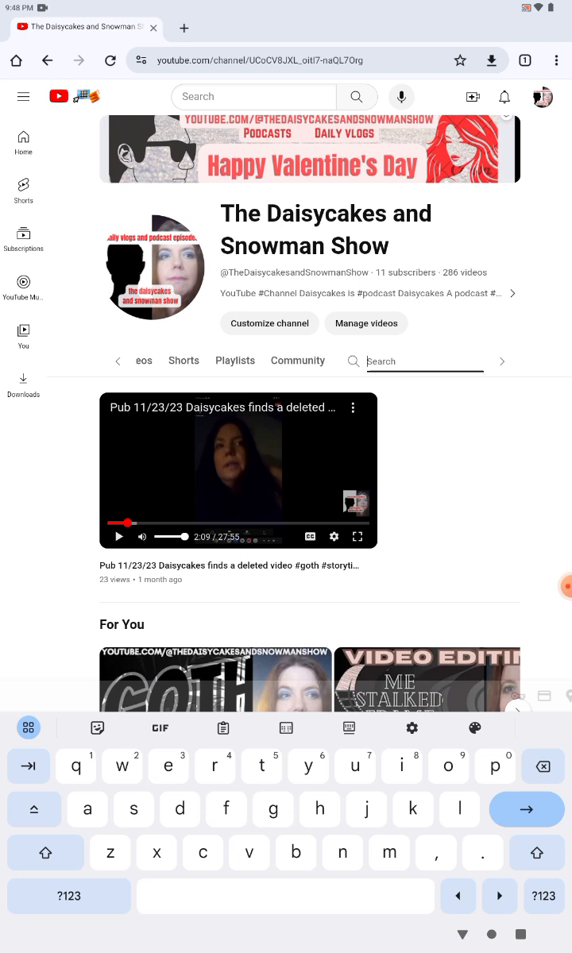
text(analyti)
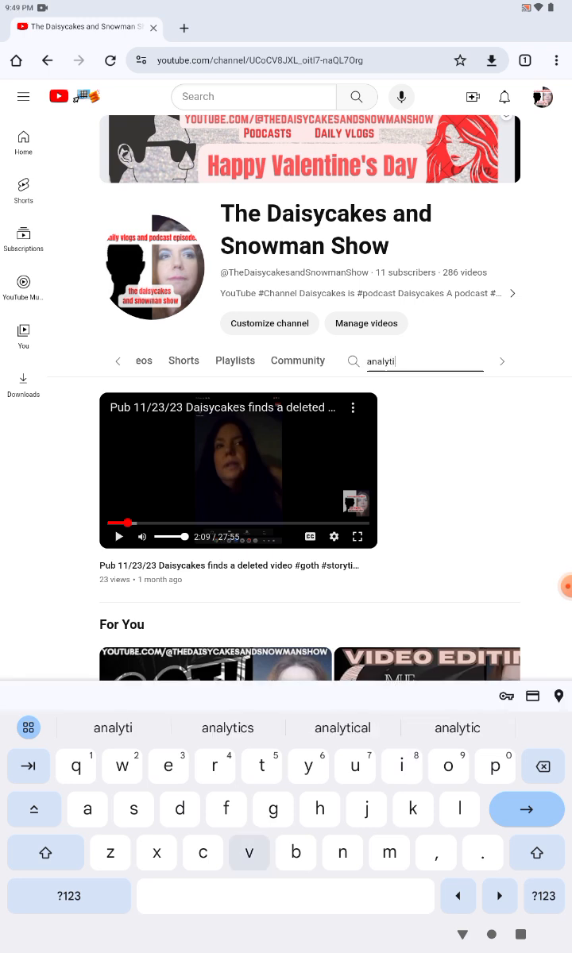
click(227, 728)
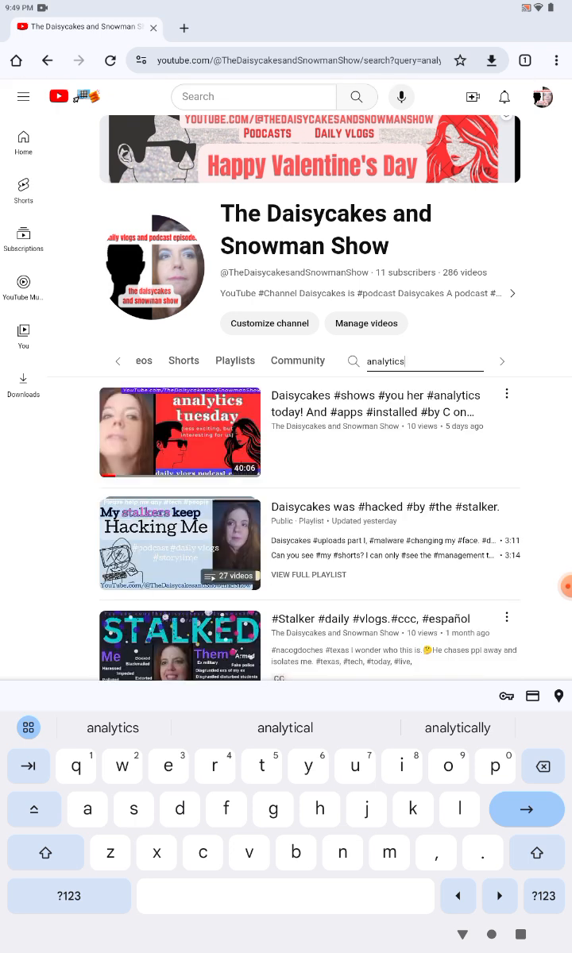
Scroll the analytics results and open the STALKED #Stalker #daily #vlogs video
scroll(down, 3)
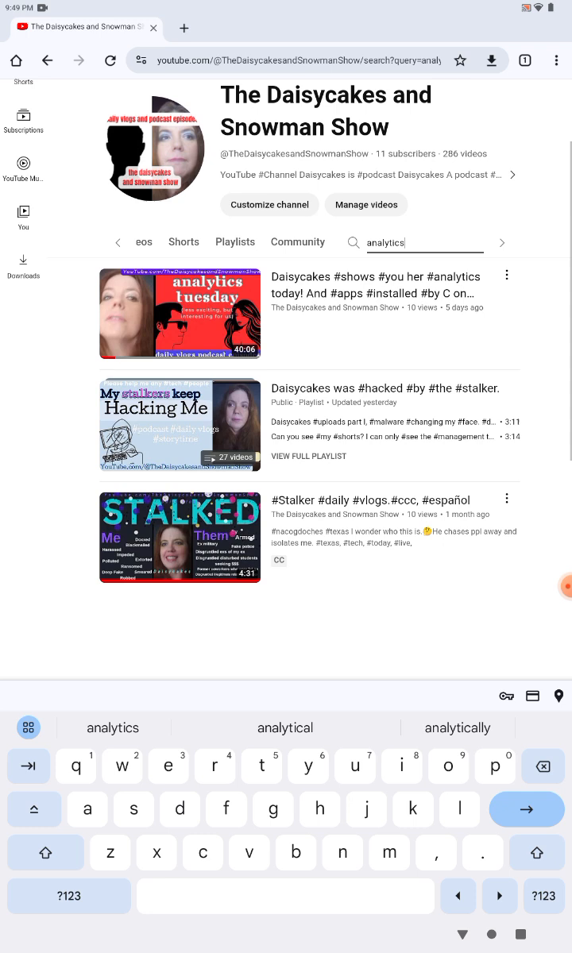
scroll(down, 3)
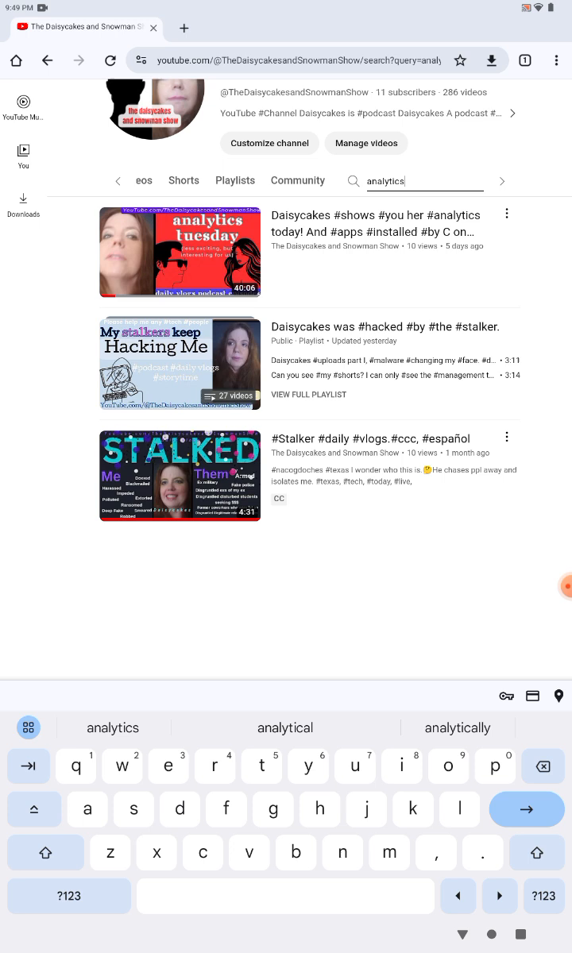
click(506, 435)
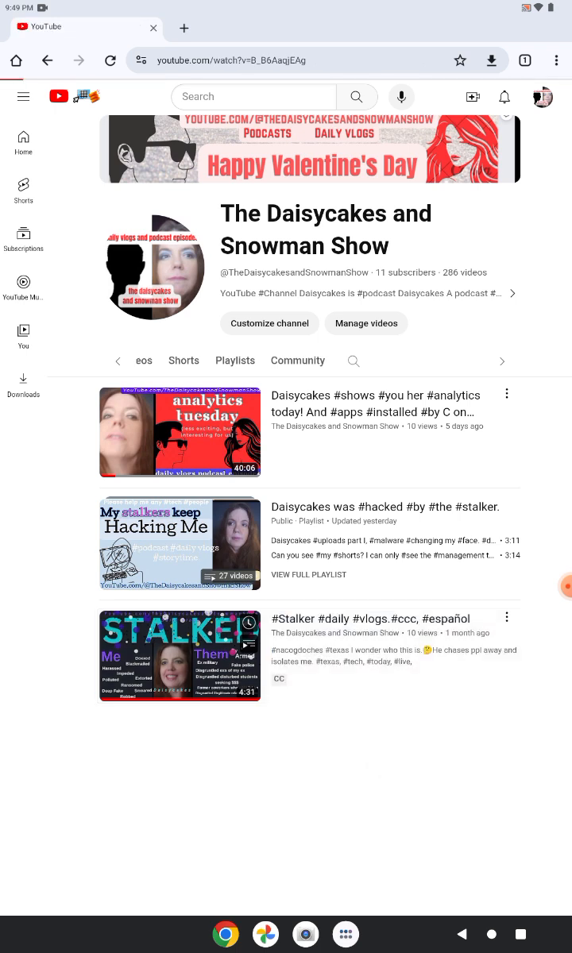
Play the Stalker vlog, then view the YouTube Studio dashboard's 28-day analytics
click(179, 656)
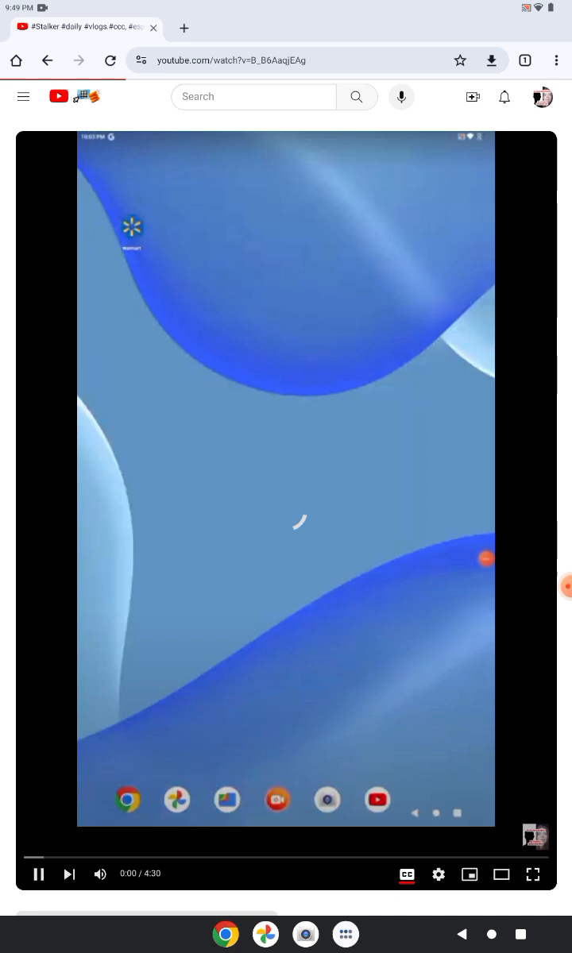
scroll(down, 3)
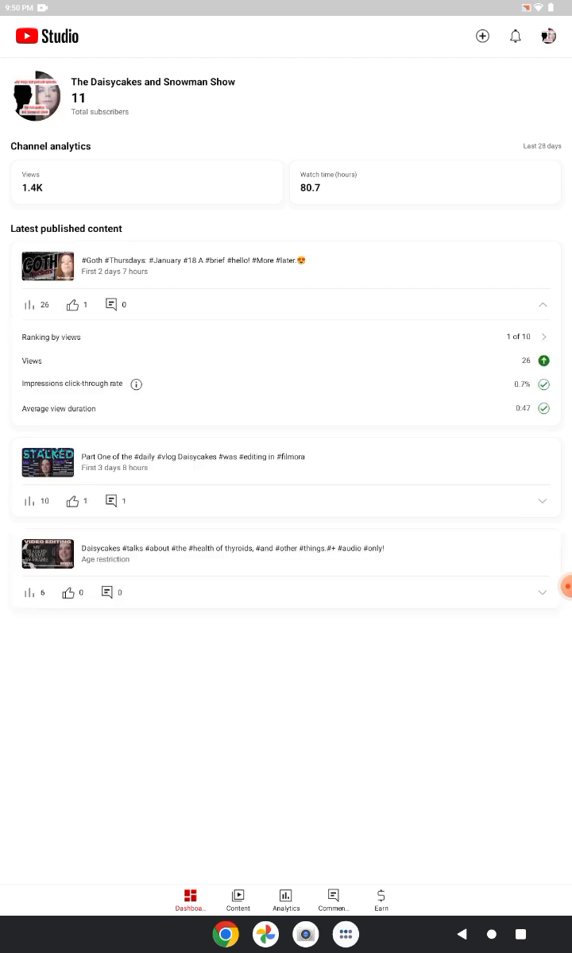
click(285, 898)
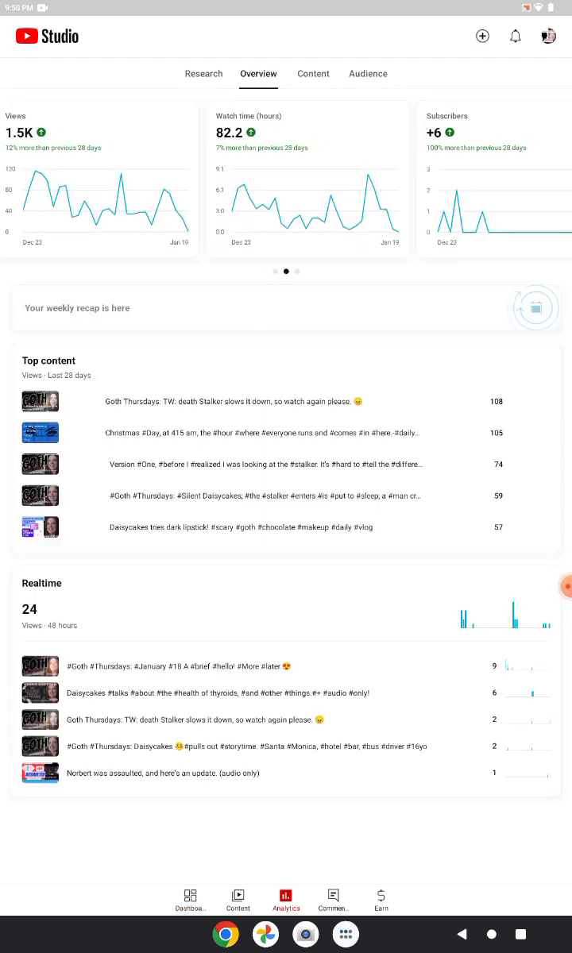
click(237, 899)
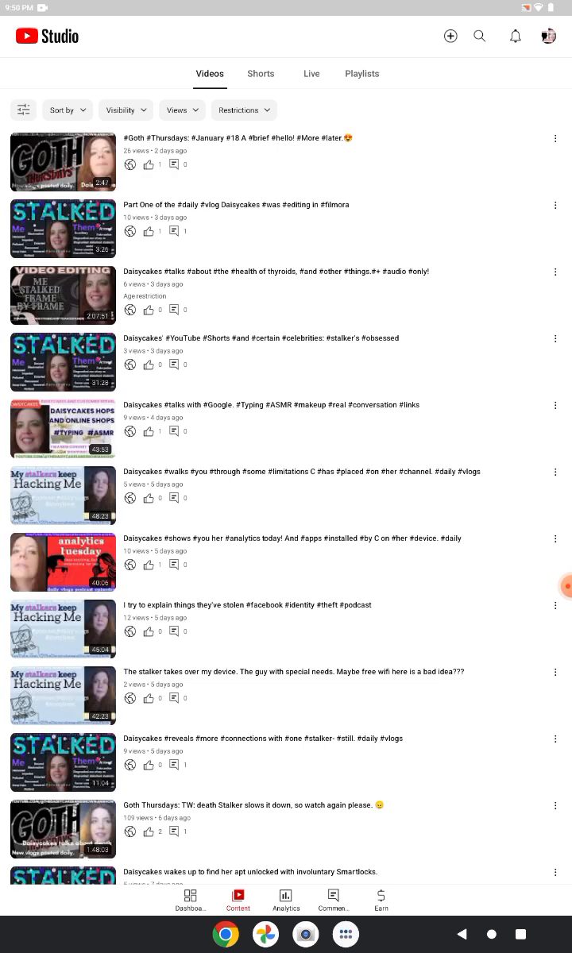
click(190, 896)
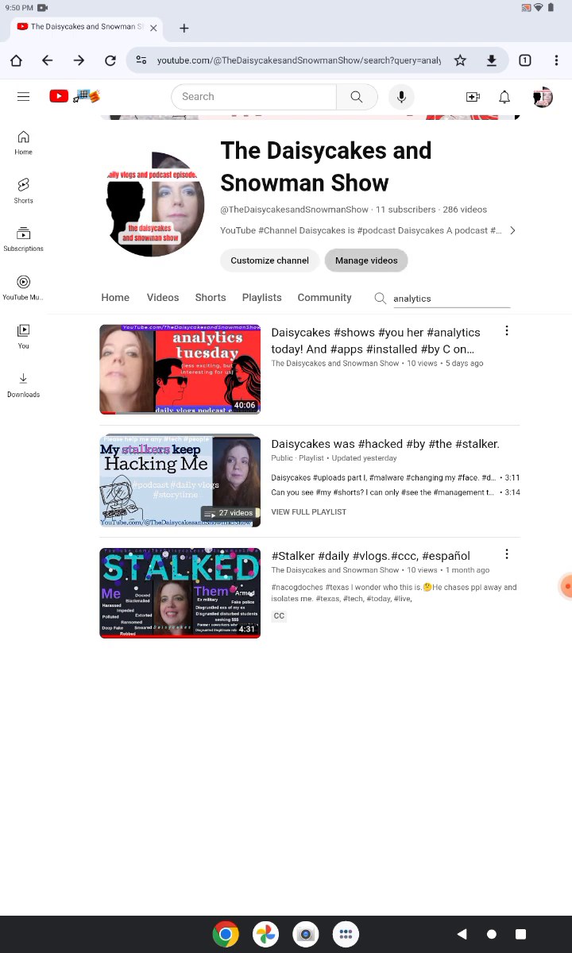
Open Manage videos in a new background tab via its context menu
right_click(366, 260)
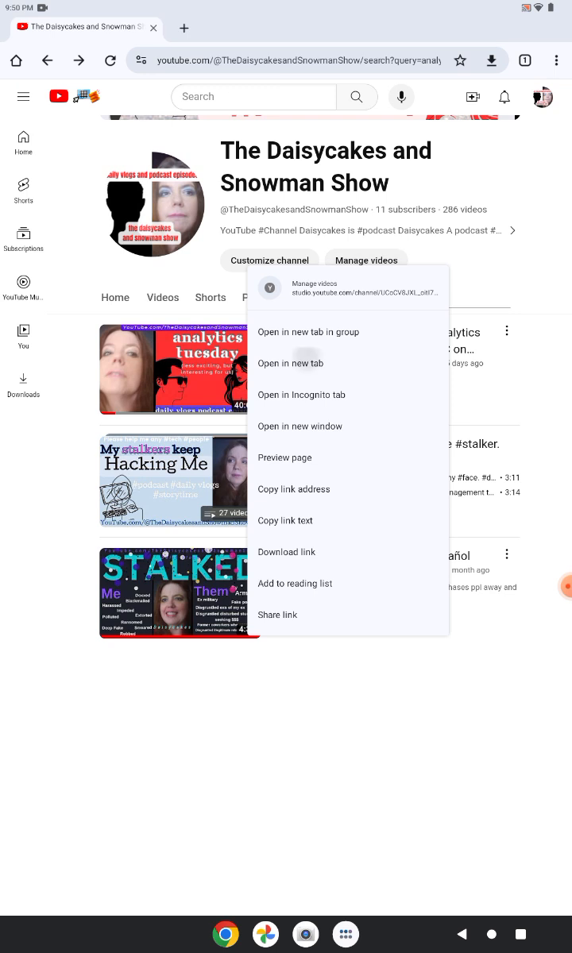
click(290, 363)
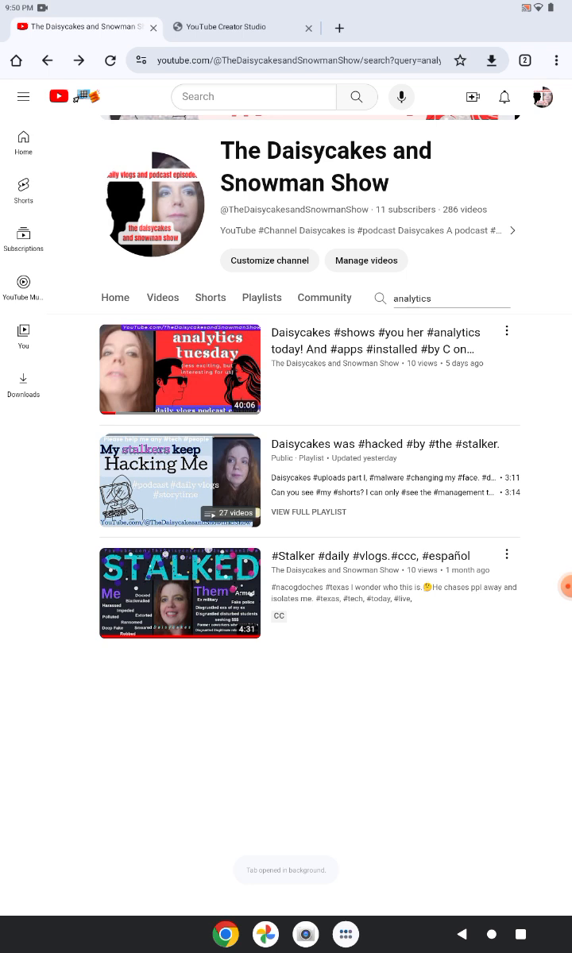
Switch to the YouTube Studio tab and scroll through the Channel content videos list
click(242, 26)
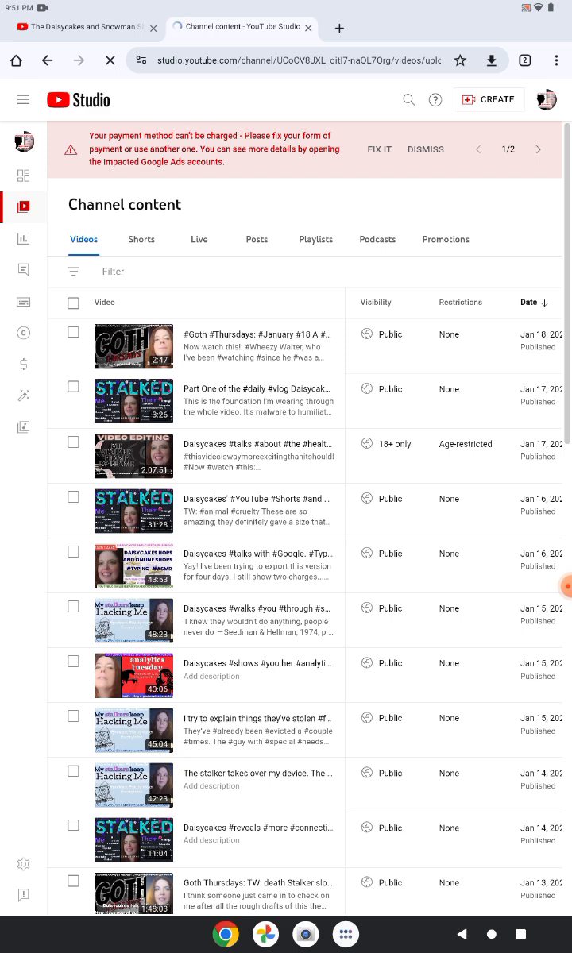
scroll(down, 3)
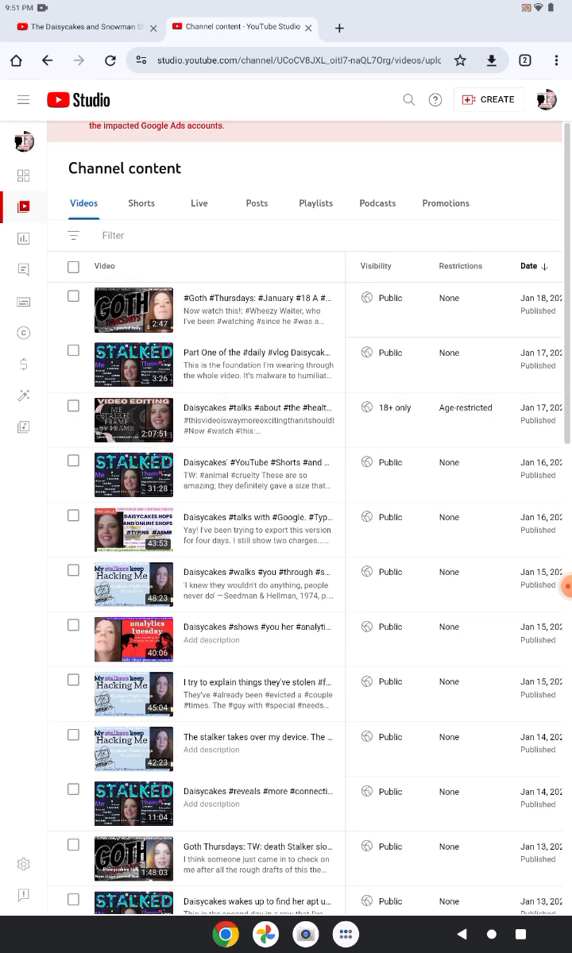
scroll(down, 3)
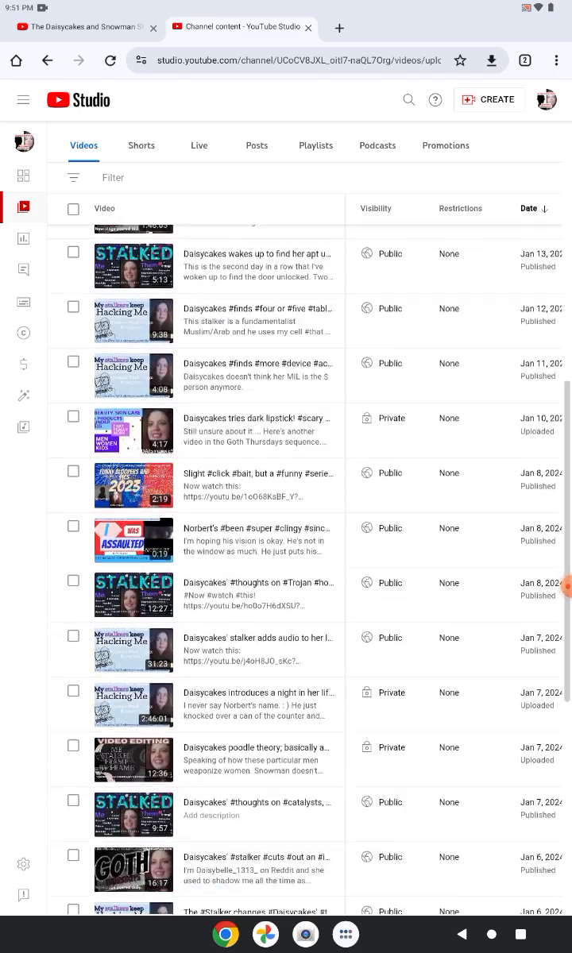
scroll(down, 3)
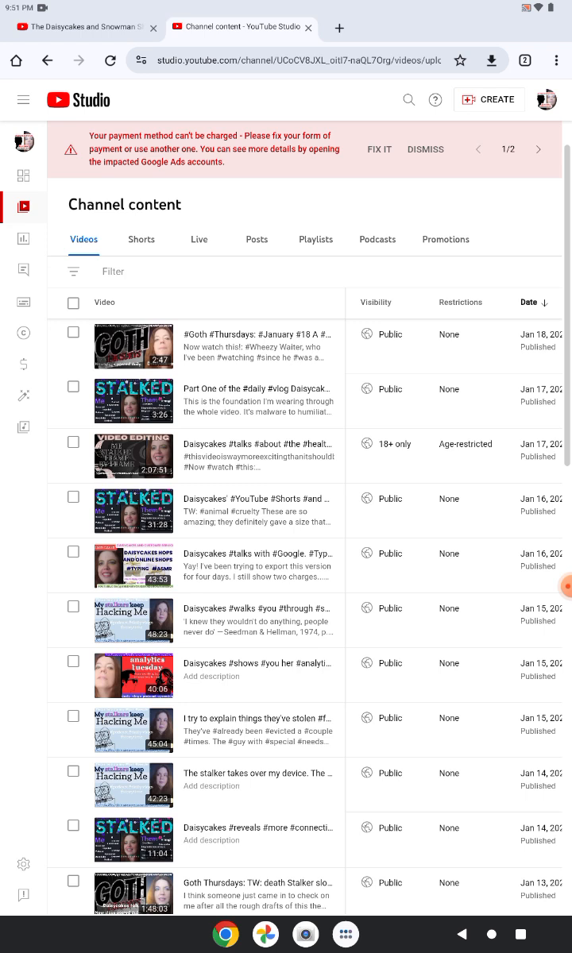
Search across the channel in Studio, typing the partial query 'Anal'
click(408, 99)
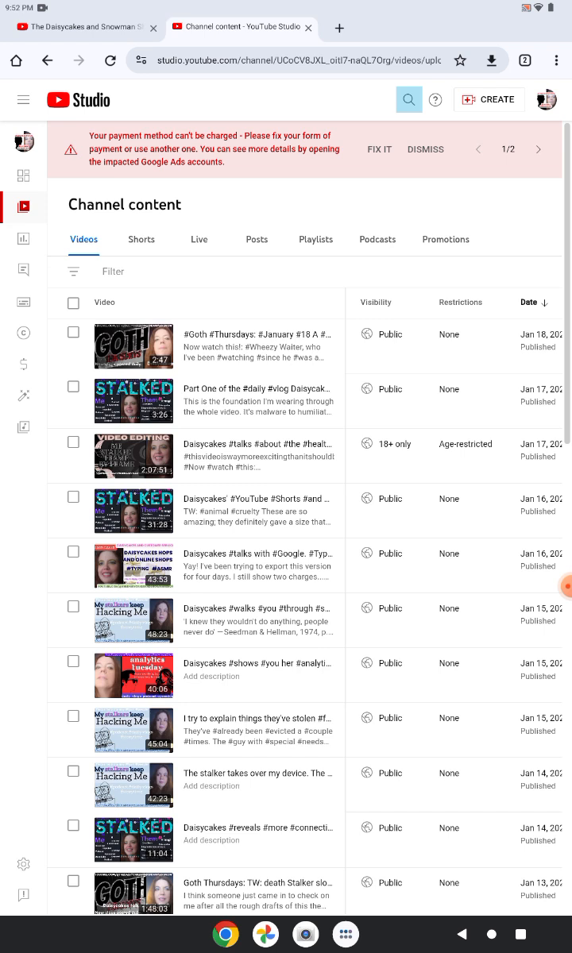
click(409, 99)
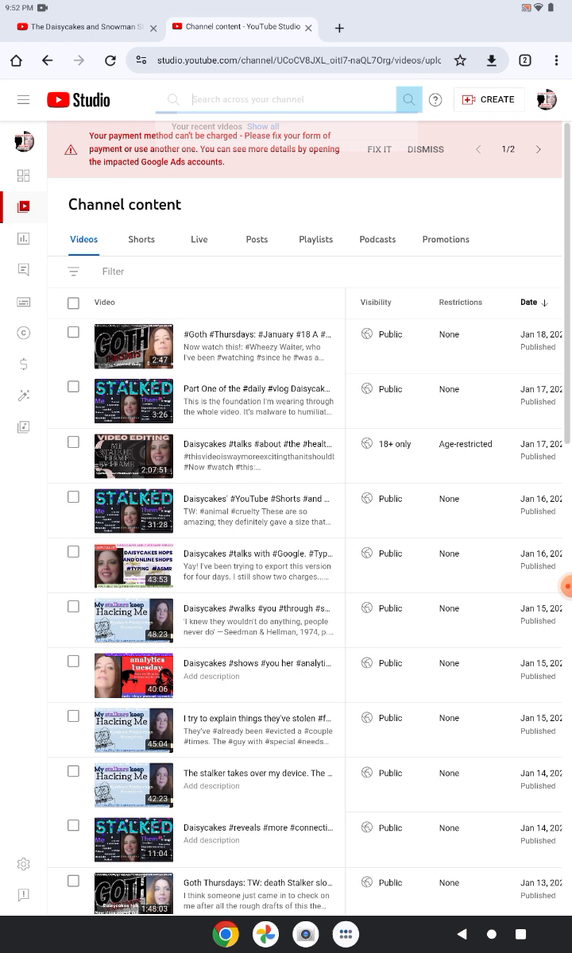
click(286, 99)
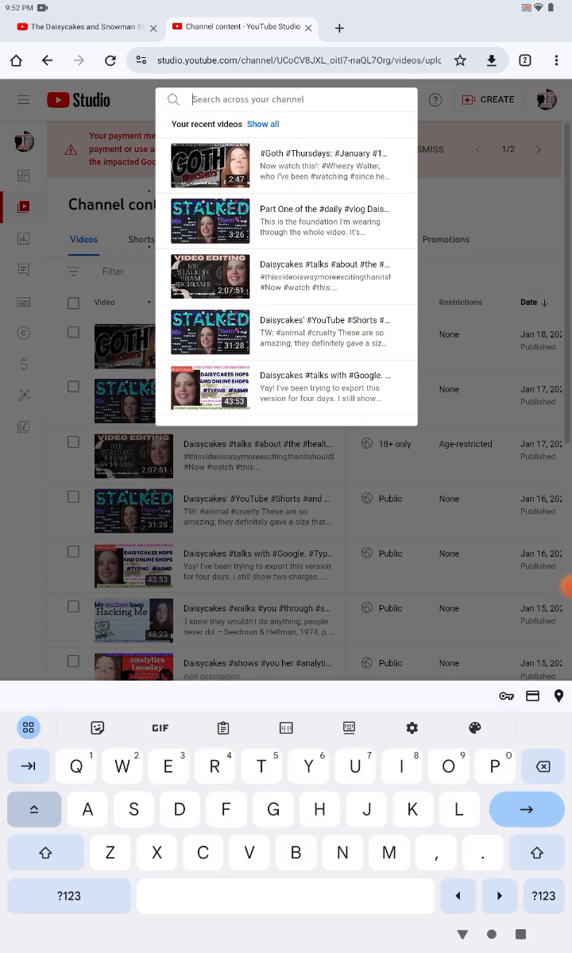
text(A)
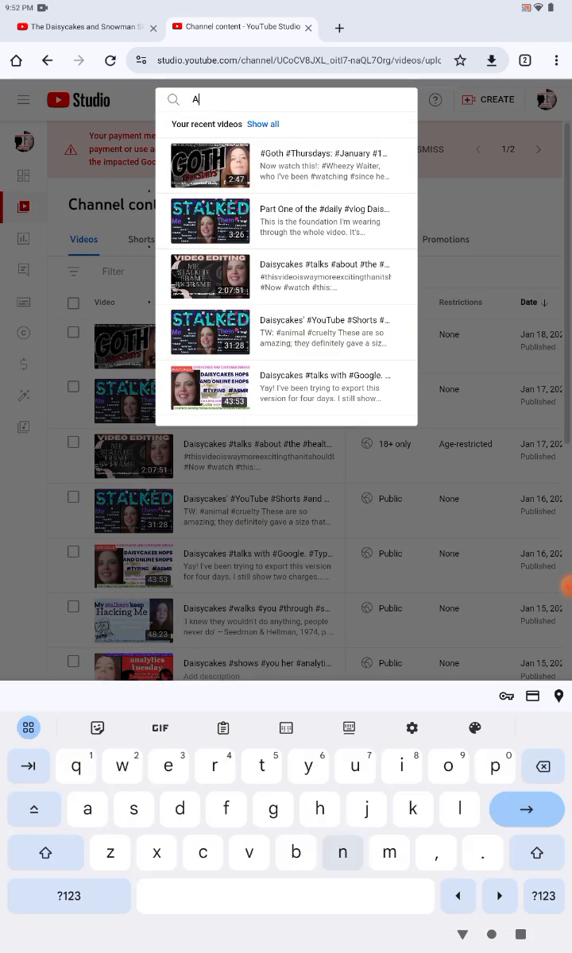
text(nal)
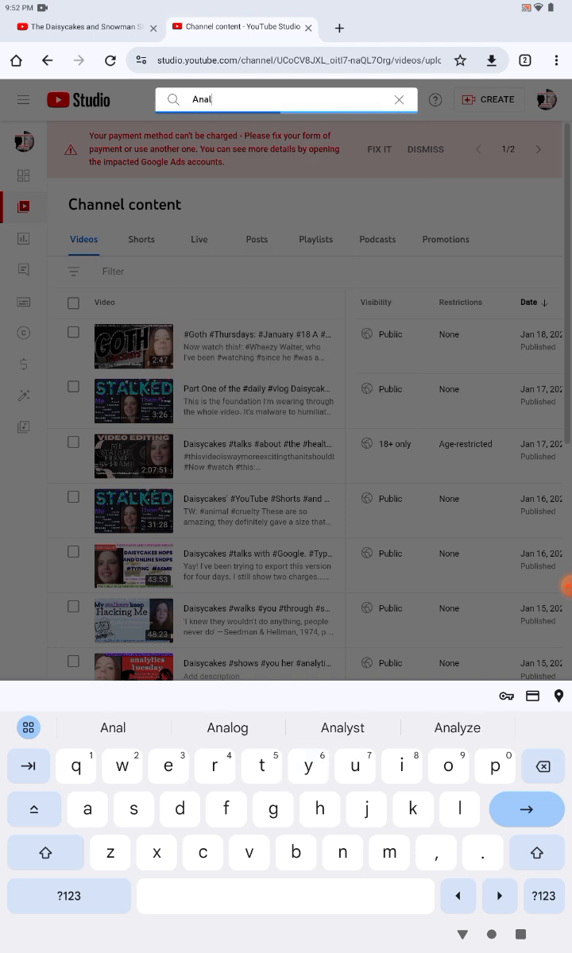